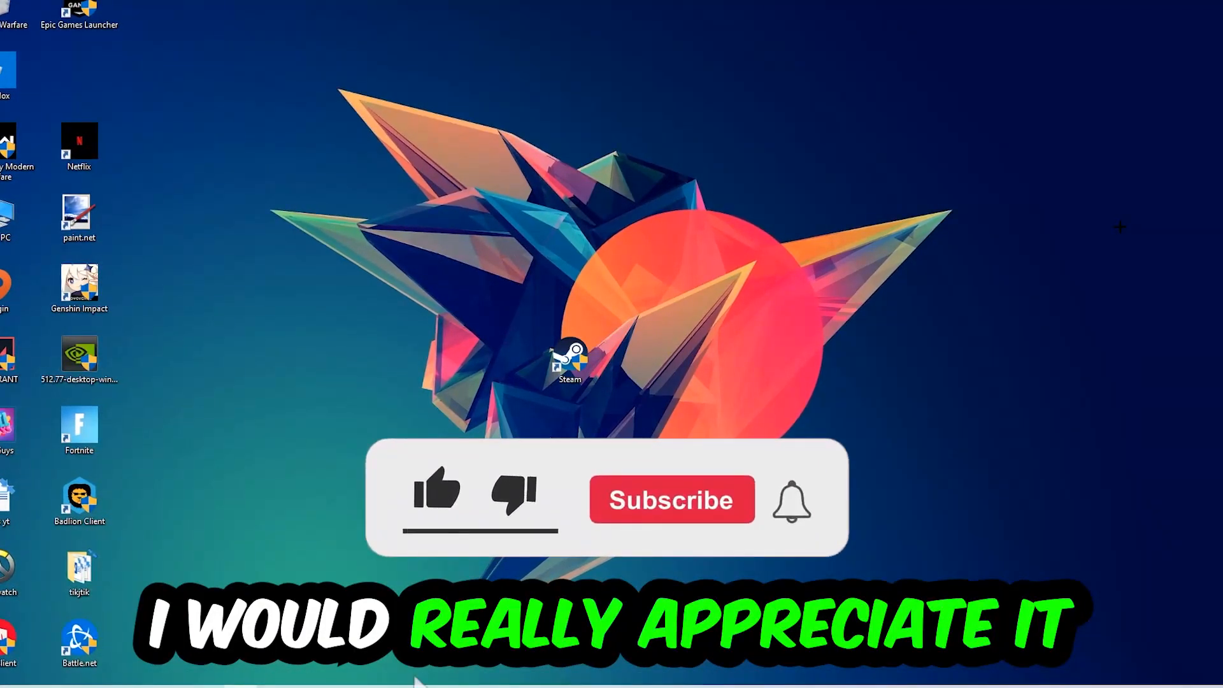
# Browse the Task Manager process list and bring up End task options for a background process.
pyautogui.click(436, 494)
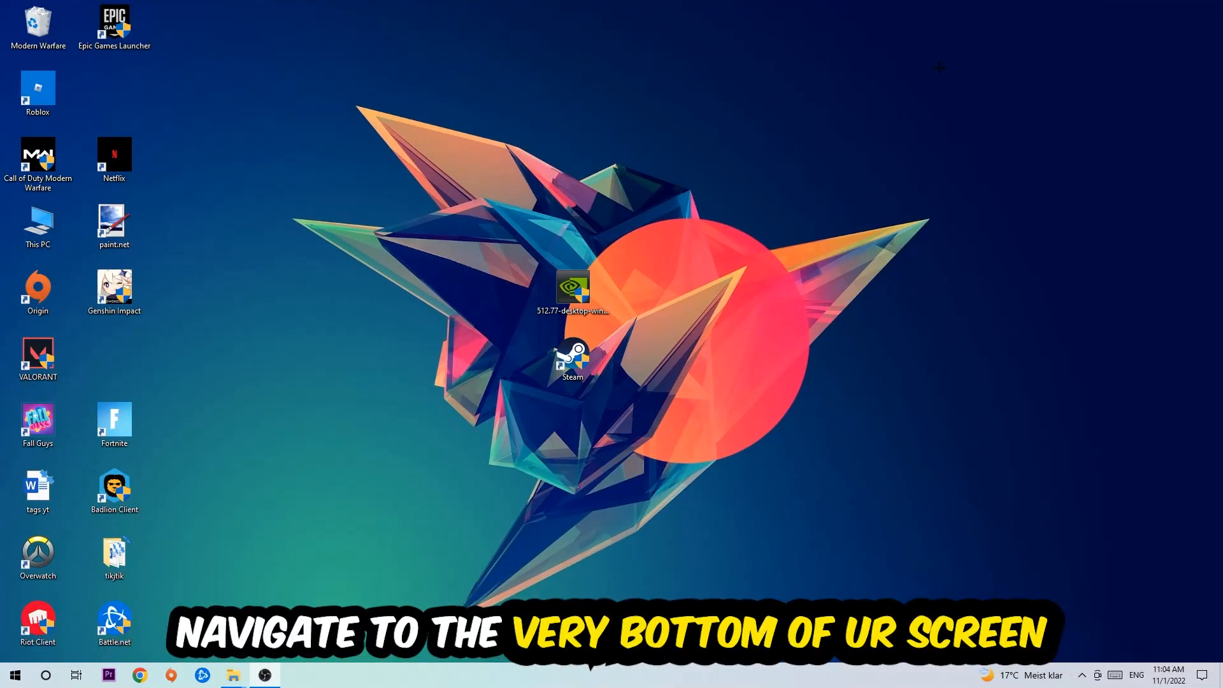
pyautogui.moveTo(583, 153)
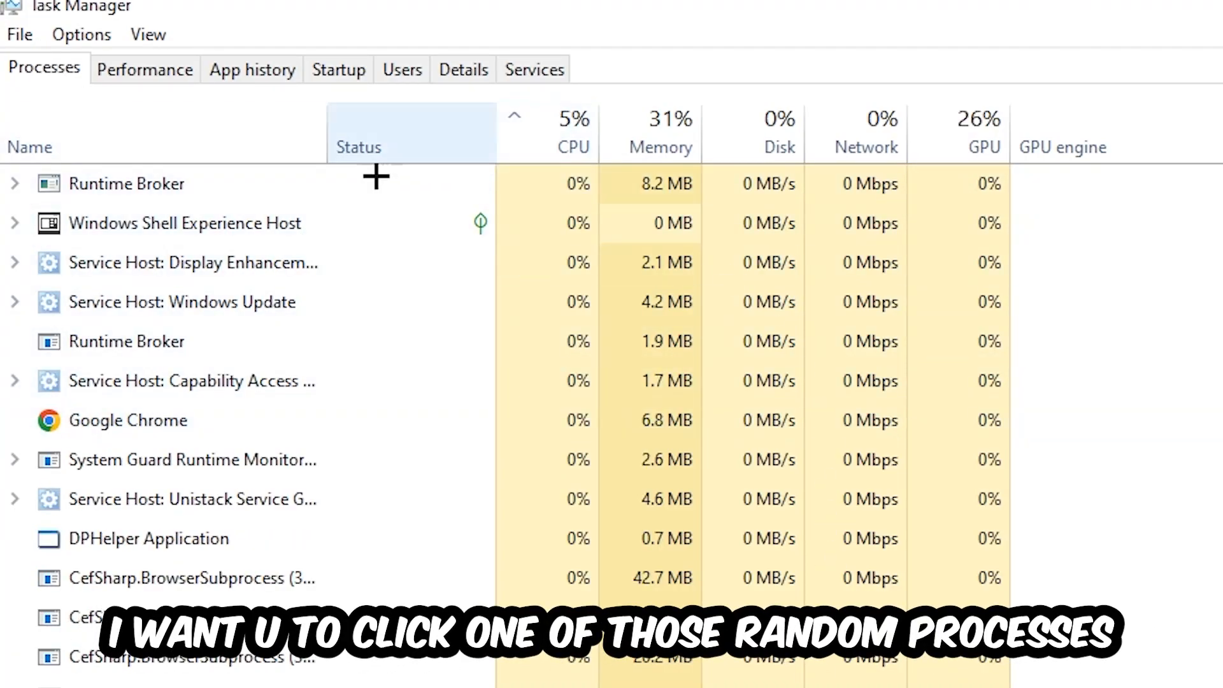
pyautogui.click(148, 539)
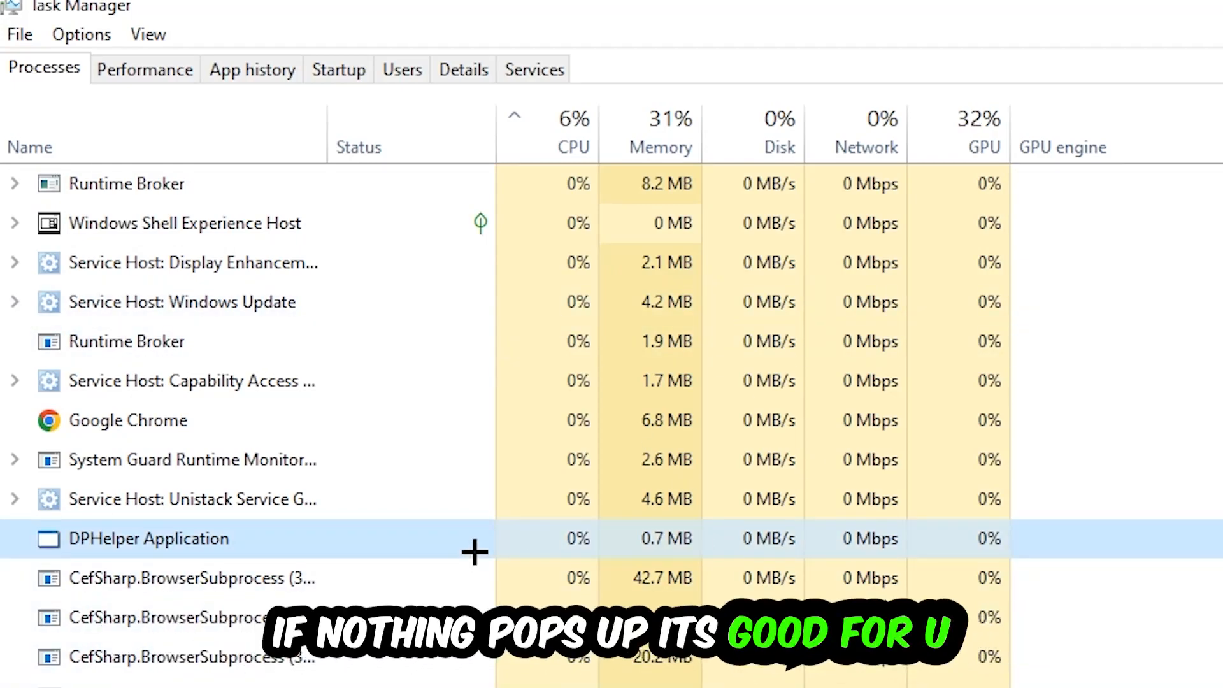
pyautogui.scroll(-3)
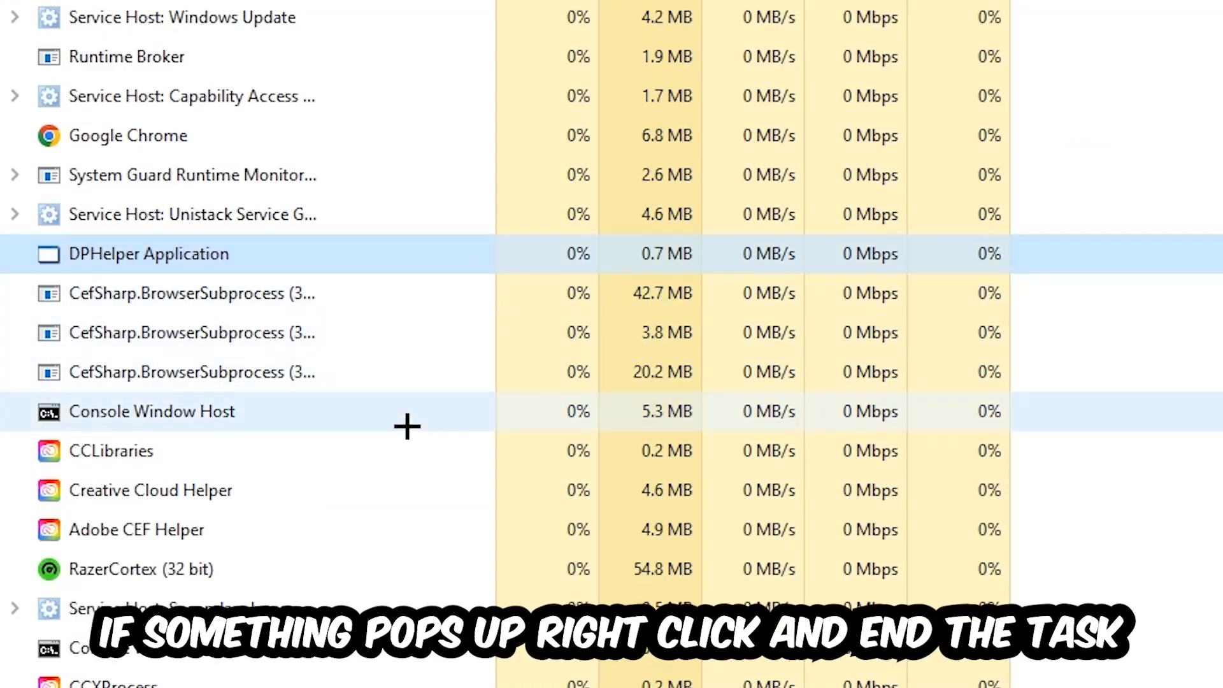
pyautogui.rightClick(151, 411)
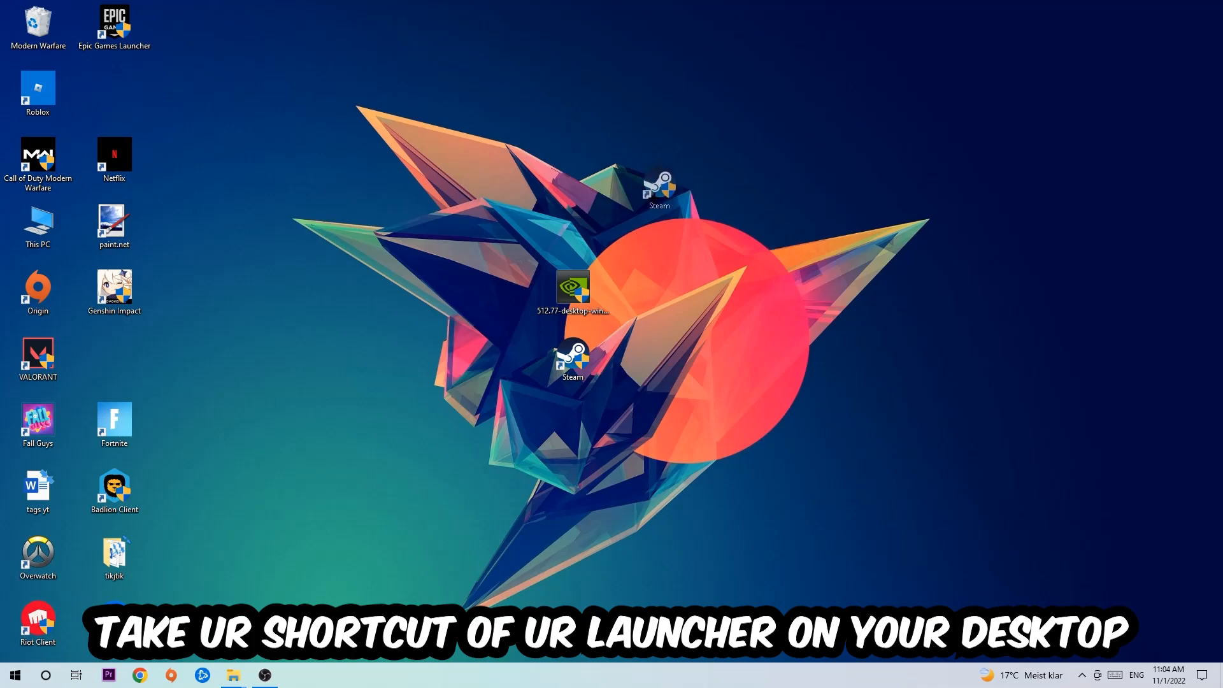
# Move the Steam shortcut to the top of the desktop and bring up its Properties.
pyautogui.moveTo(572, 359); pyautogui.dragTo(496, 154)
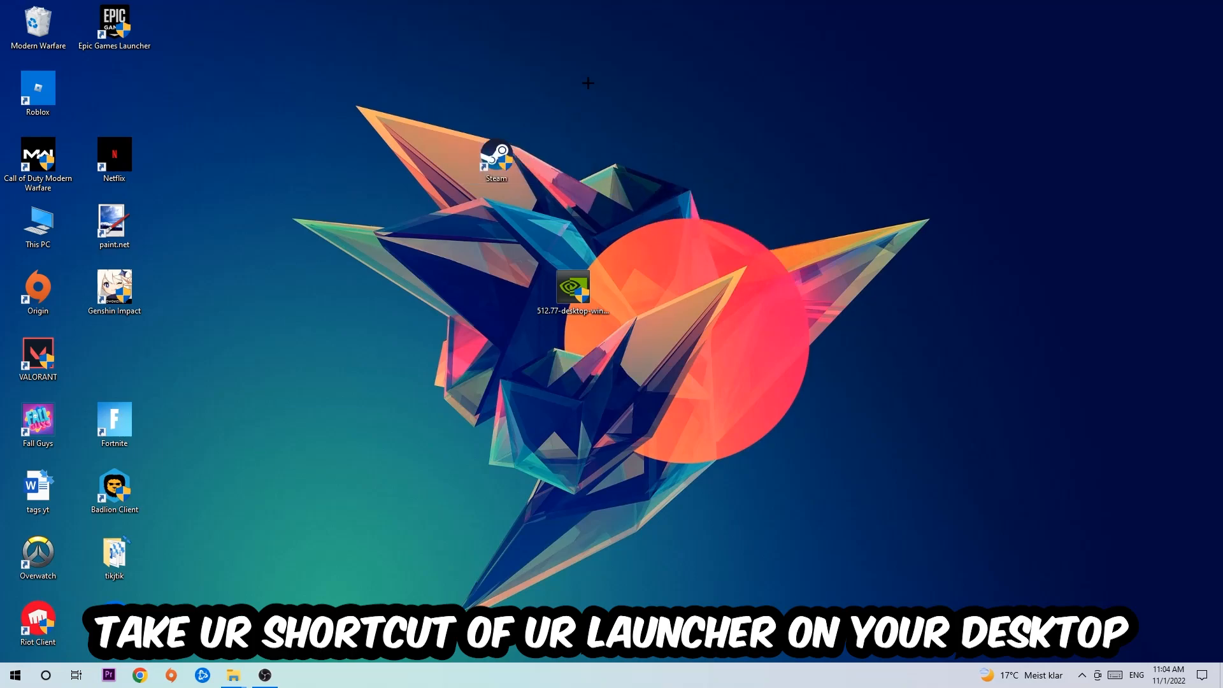
pyautogui.moveTo(495, 156); pyautogui.dragTo(725, 159)
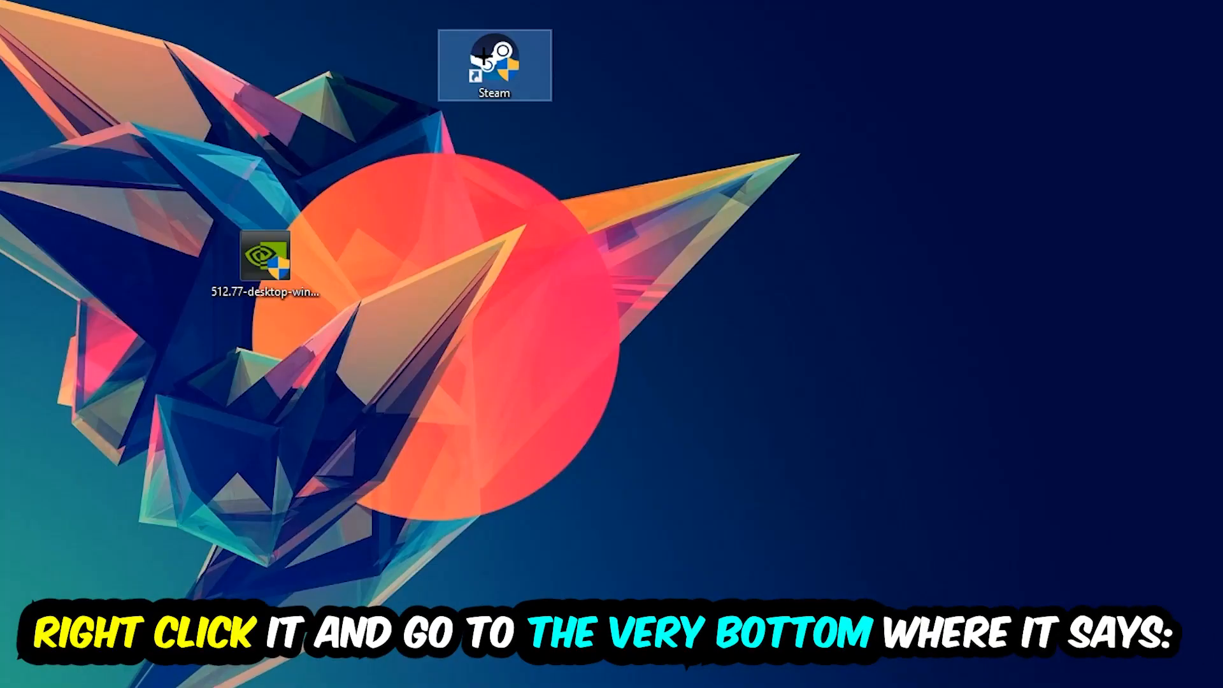
pyautogui.rightClick(492, 57)
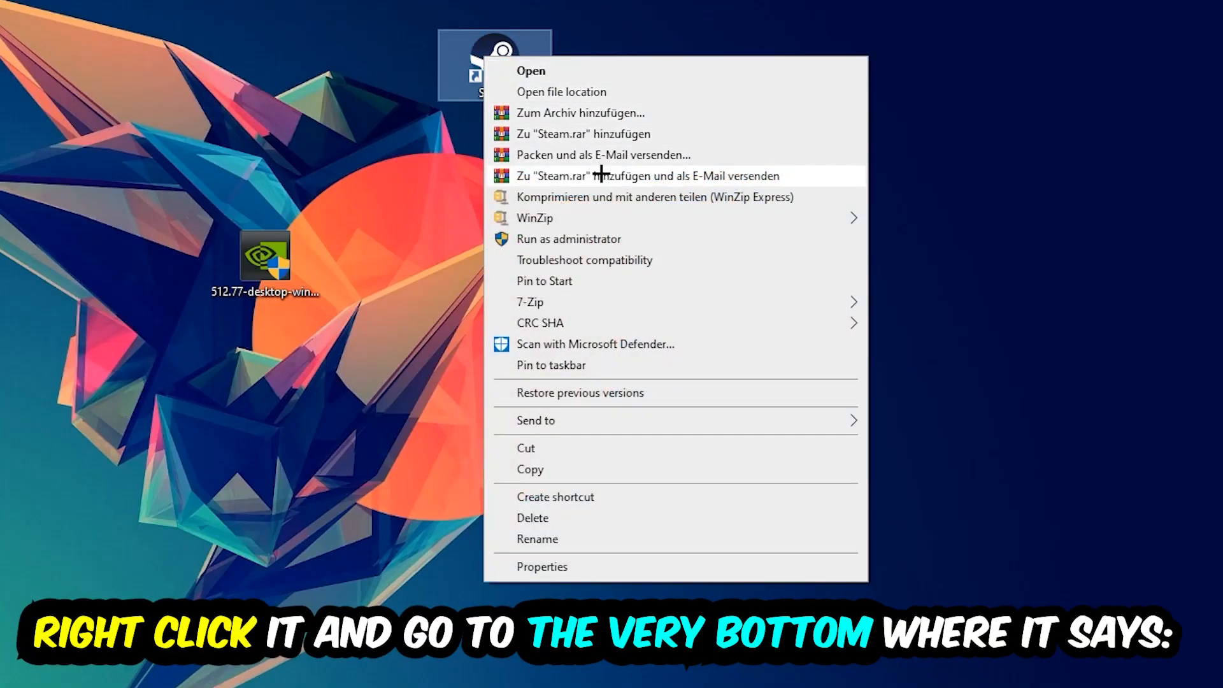
pyautogui.click(542, 567)
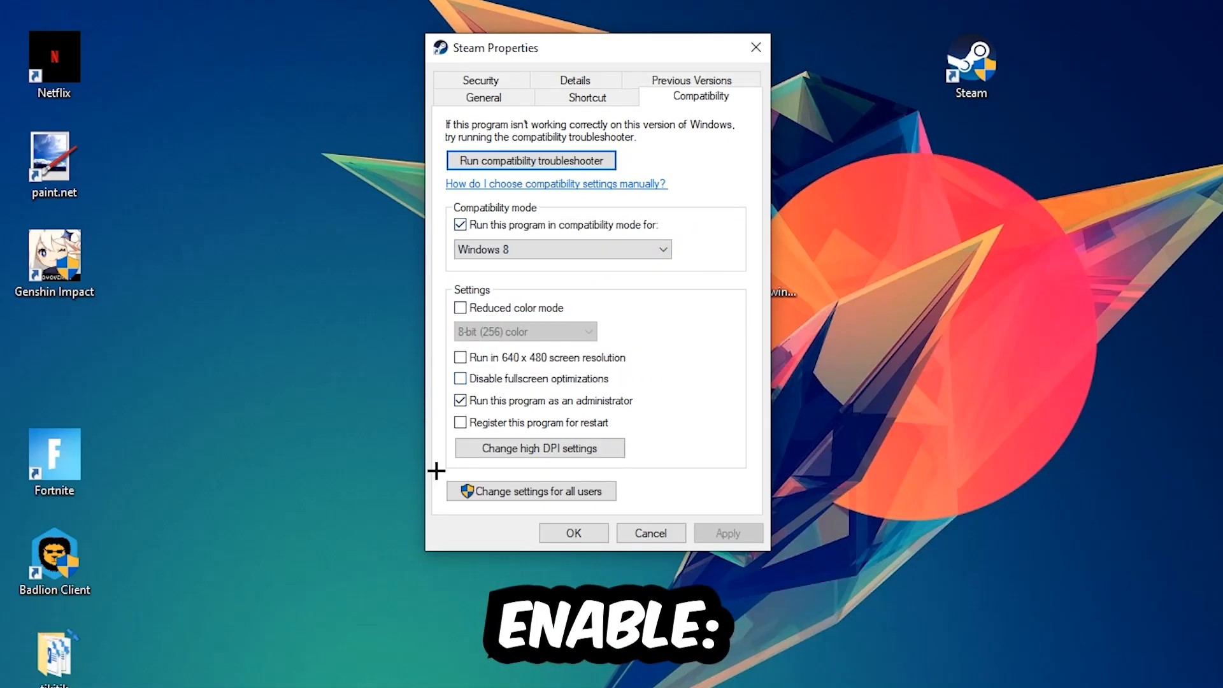
pyautogui.moveTo(451, 473)
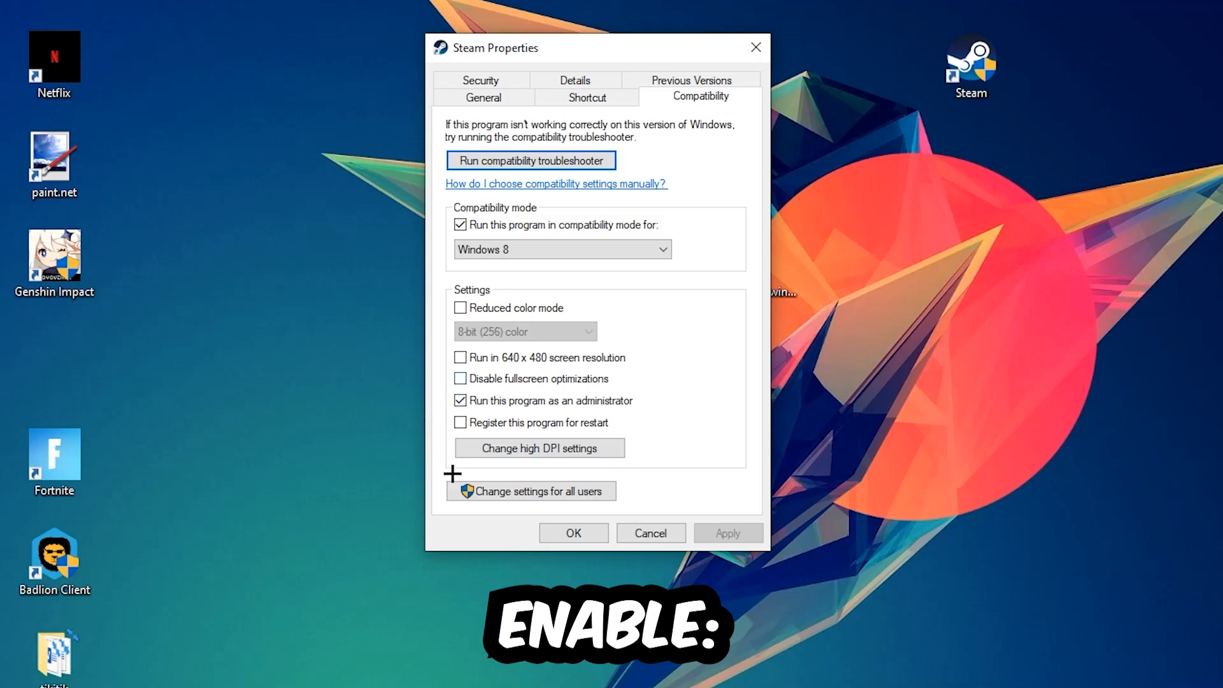
# Confirm Windows 8 compatibility mode with Run as administrator and reposition the shortcut.
pyautogui.click(573, 533)
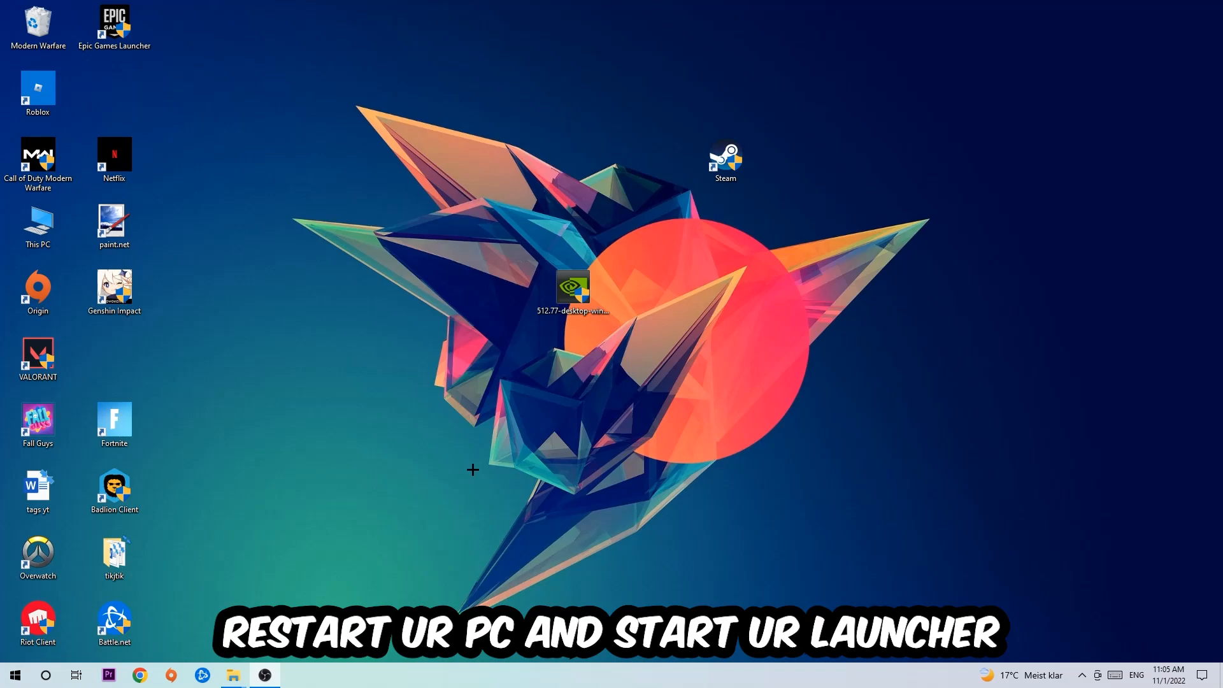
pyautogui.moveTo(723, 162); pyautogui.dragTo(572, 156)
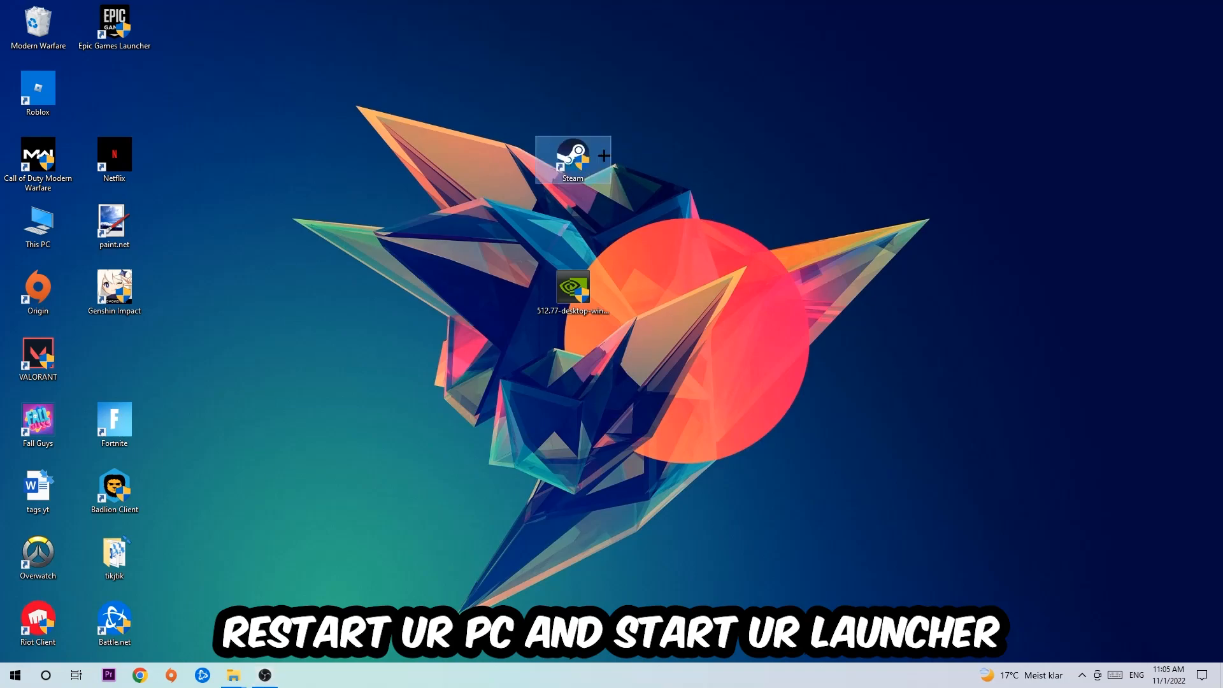